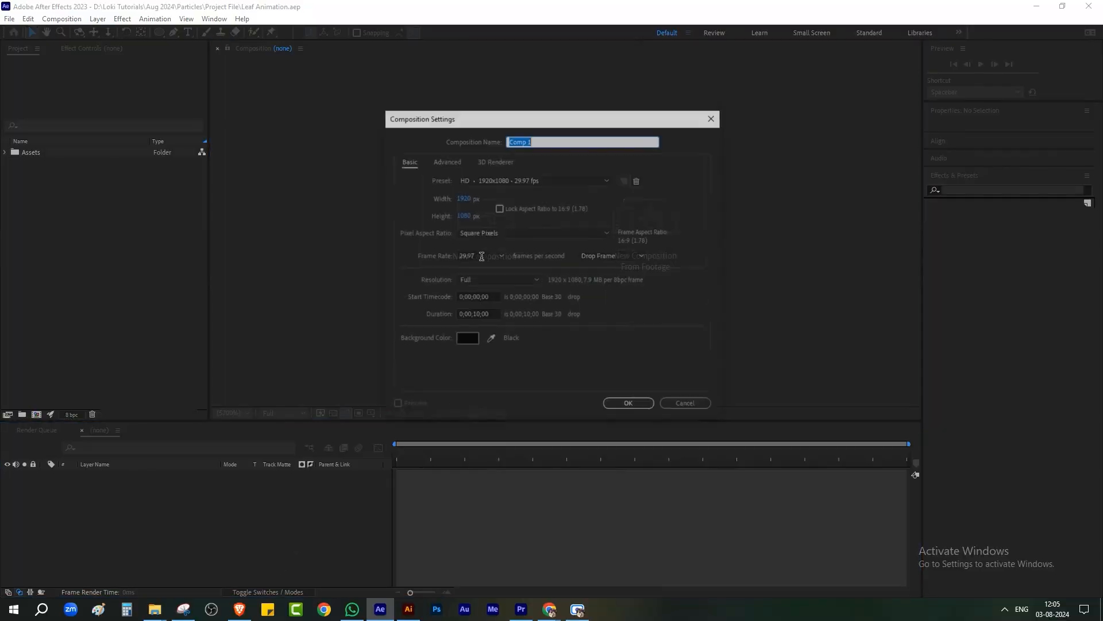
Name the new composition 'Leaf Animation', confirm it, and reveal the leaf images in Assets.
type("L")
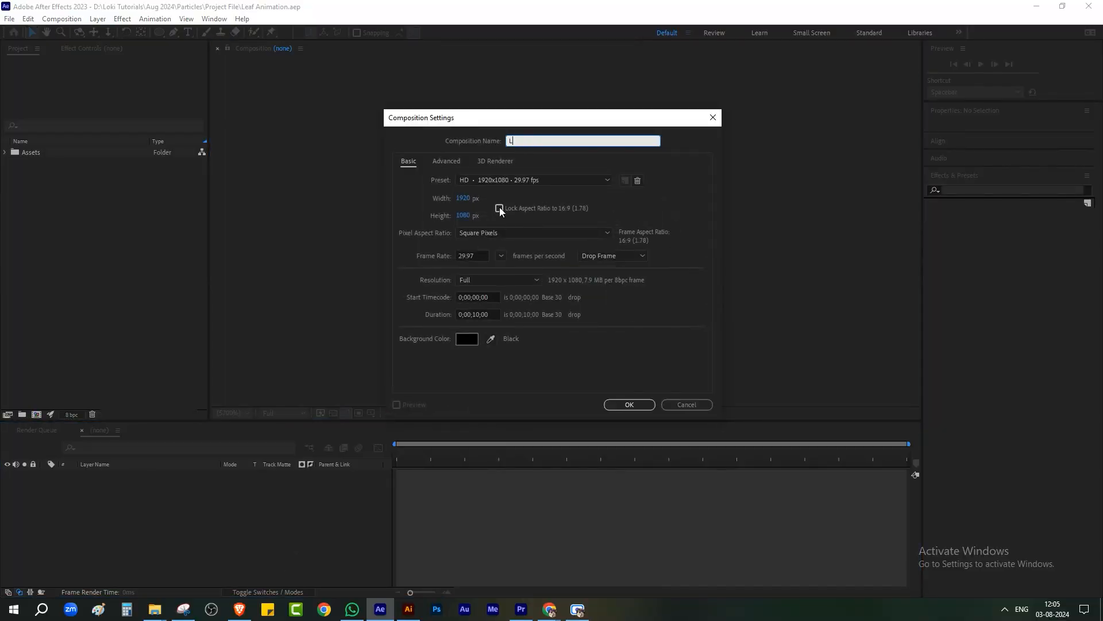
type("eaf Anima")
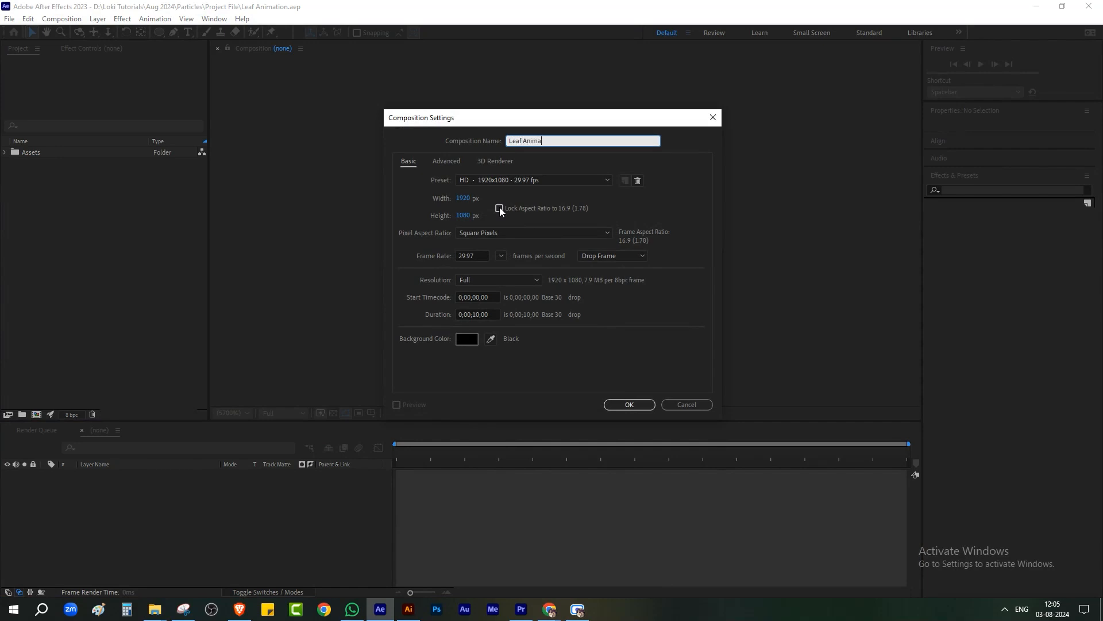
left_click(628, 404)
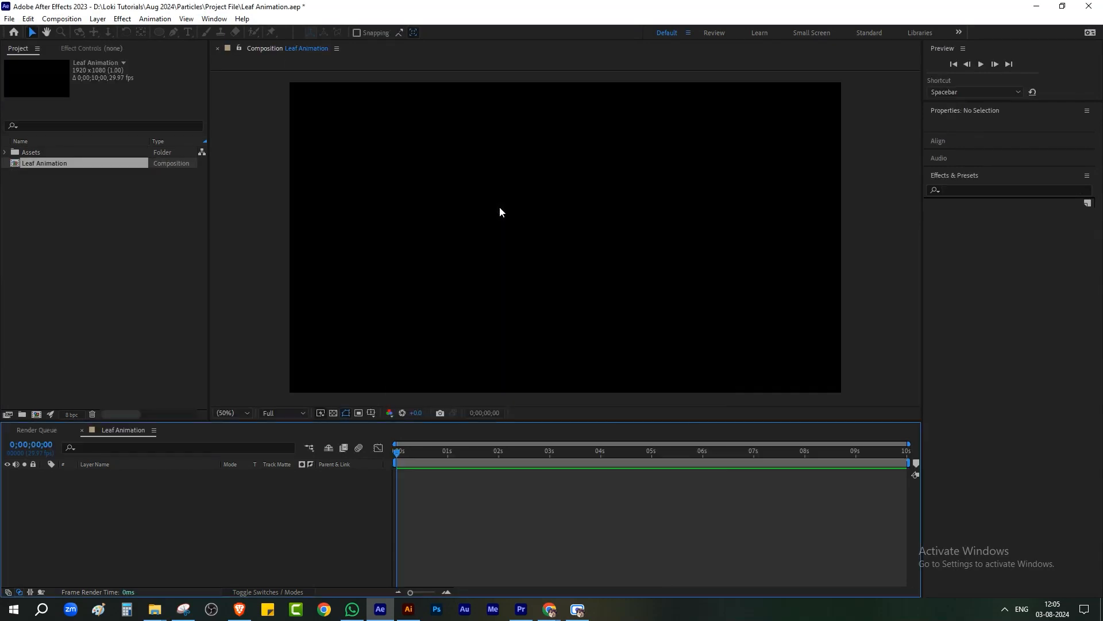
left_click(6, 152)
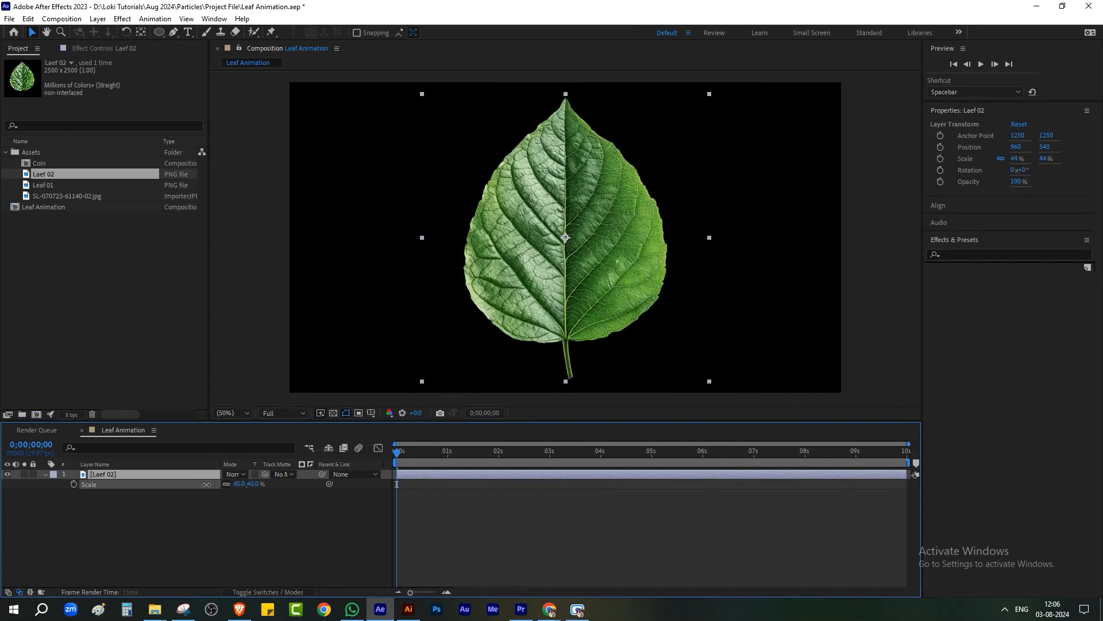
Create a new solid layer named 'Particles' via Layer > New > Solid.
left_click(97, 18)
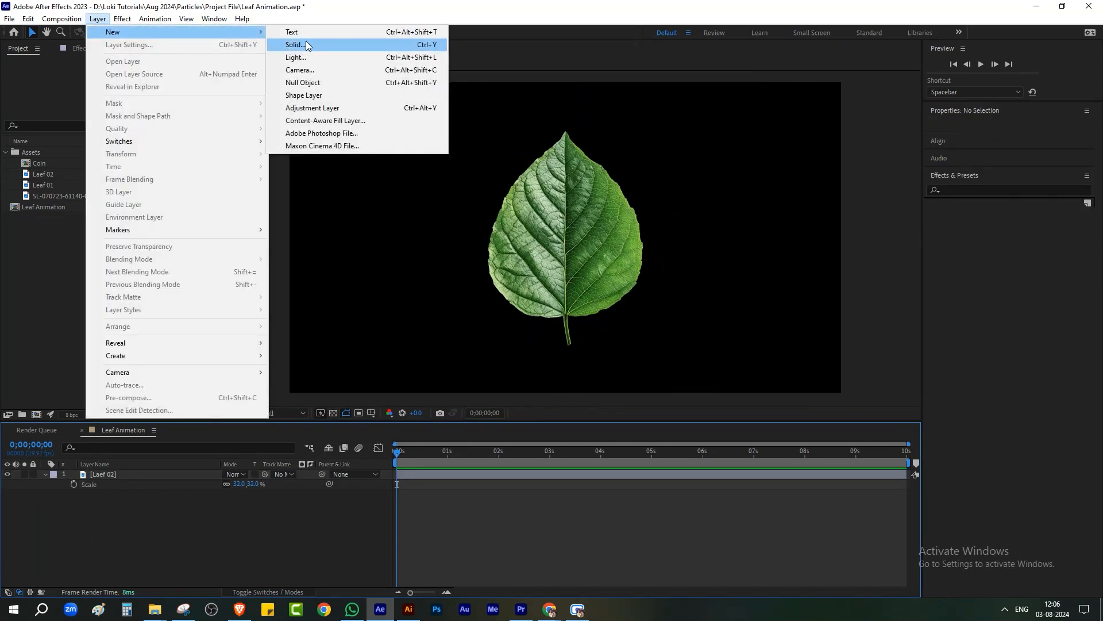
left_click(294, 44)
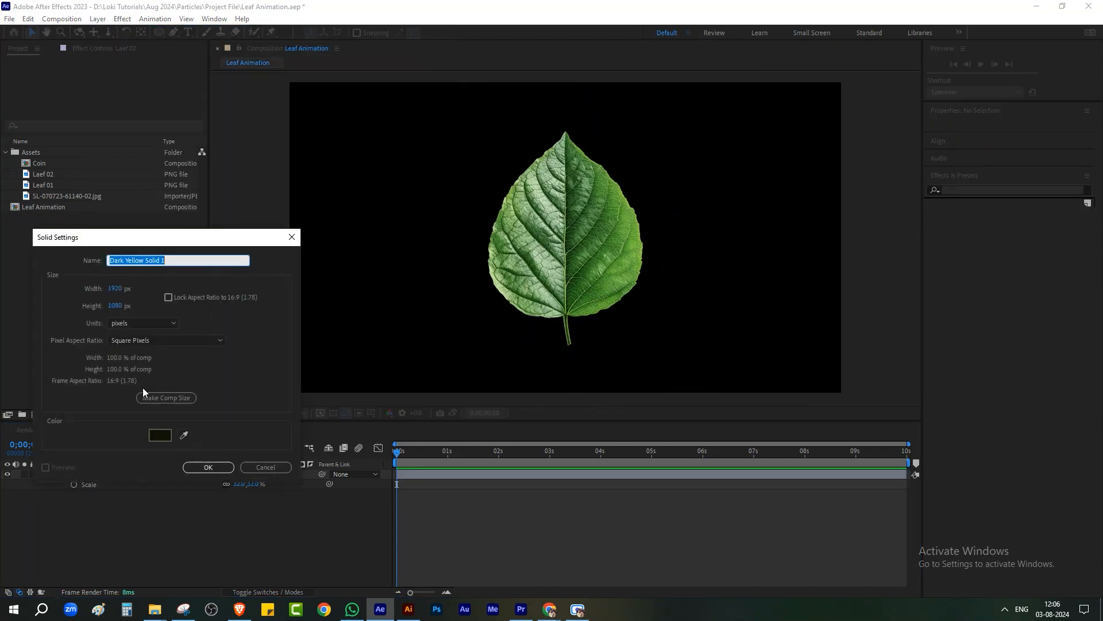
type("Part")
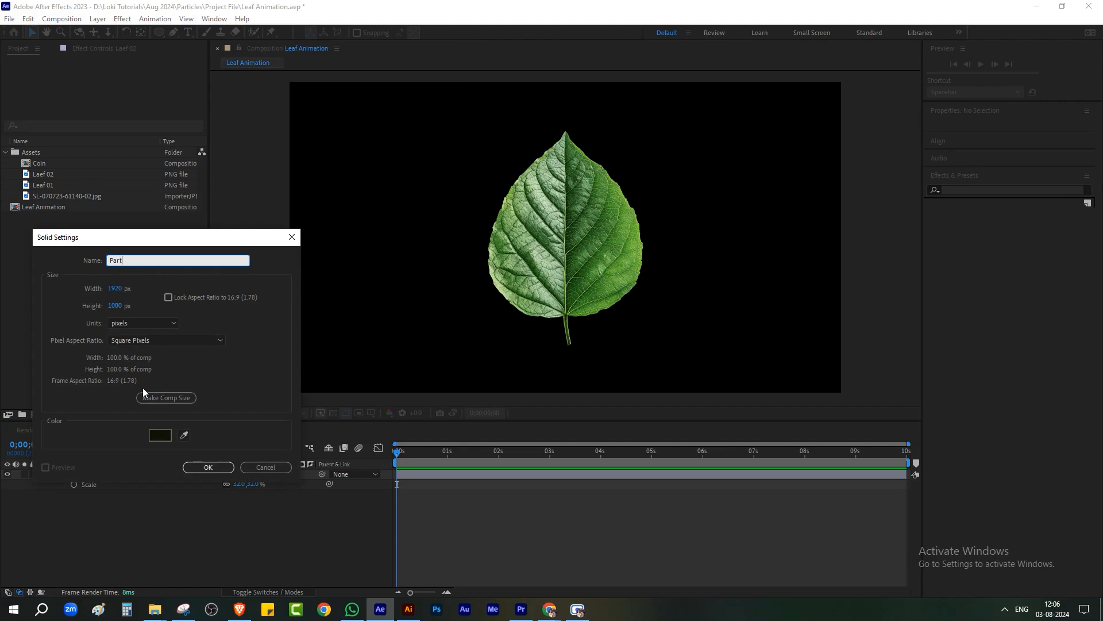
left_click(208, 467)
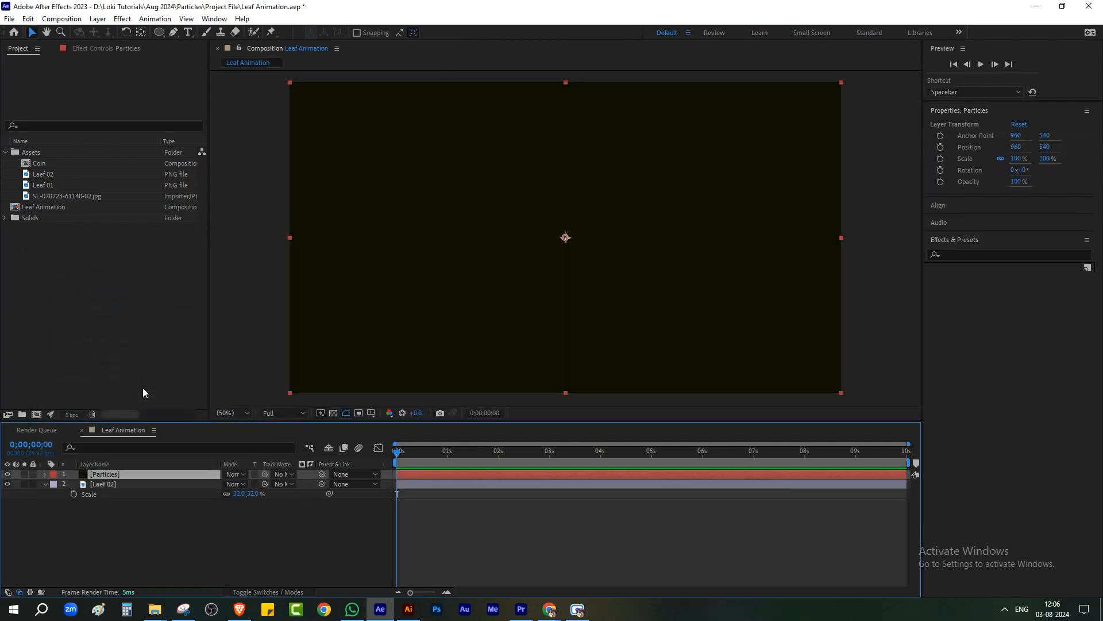
Apply Effect > Simulation > CC Particle World to the Particles solid.
left_click(122, 18)
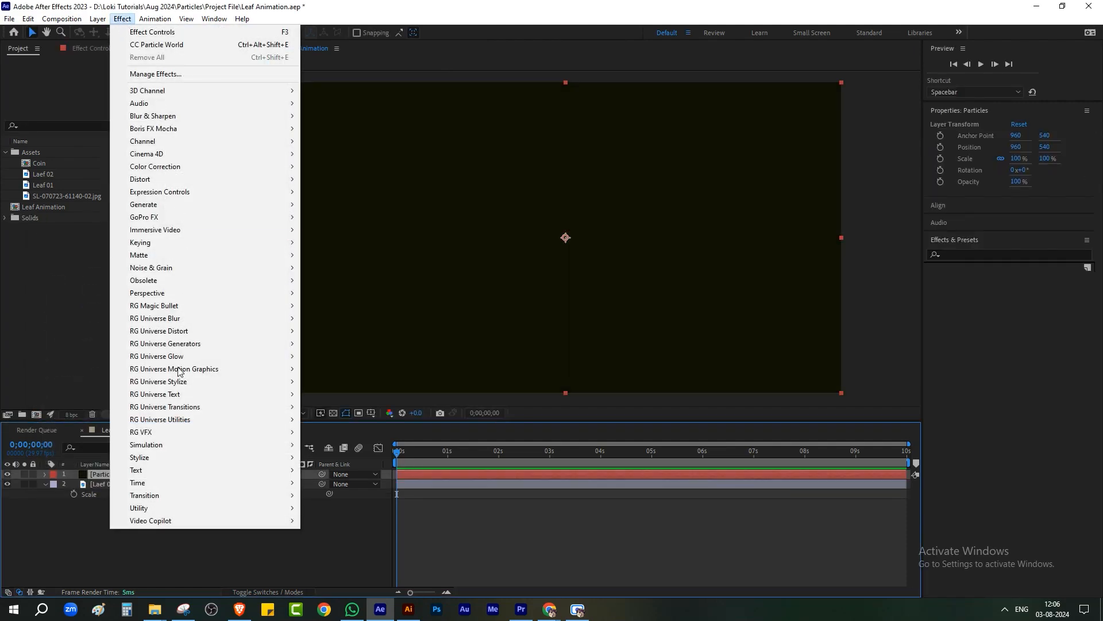
left_click(146, 444)
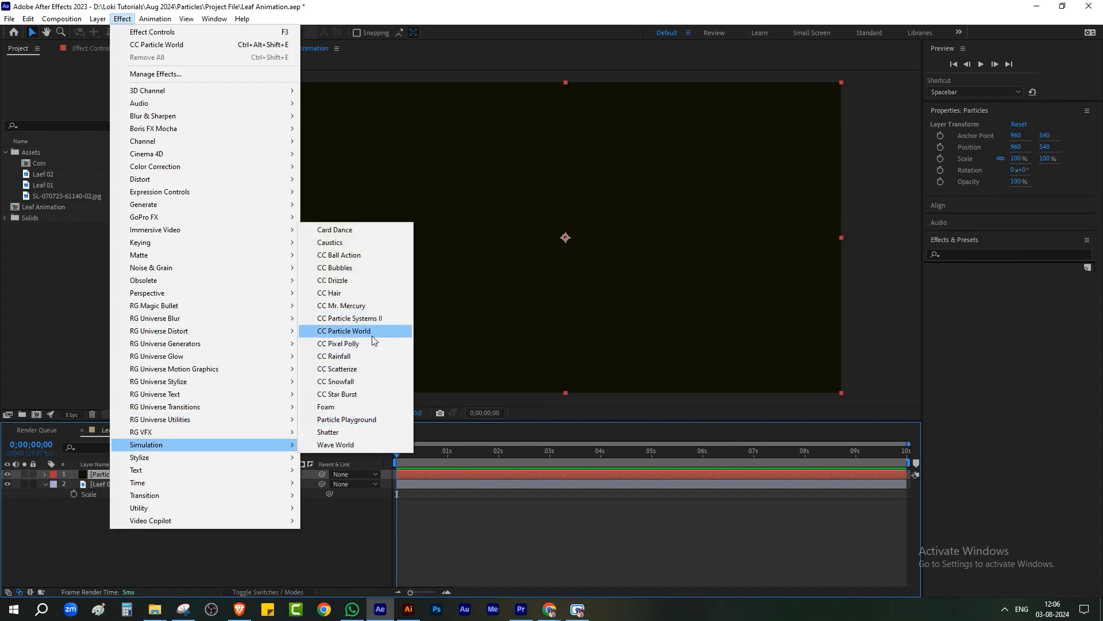
mouse_move(401, 339)
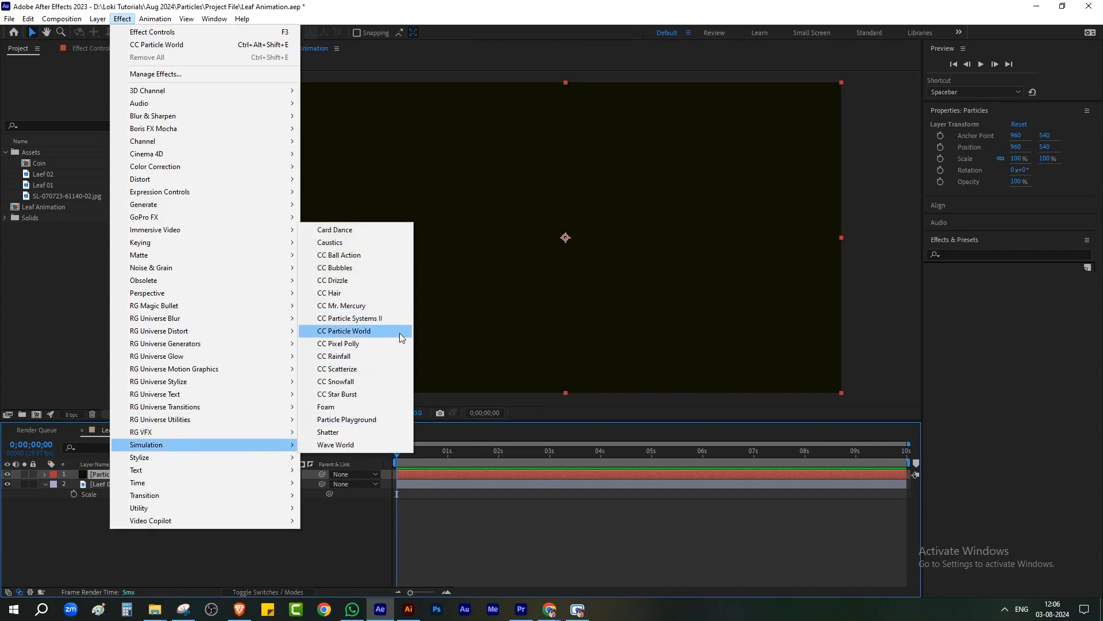
left_click(345, 331)
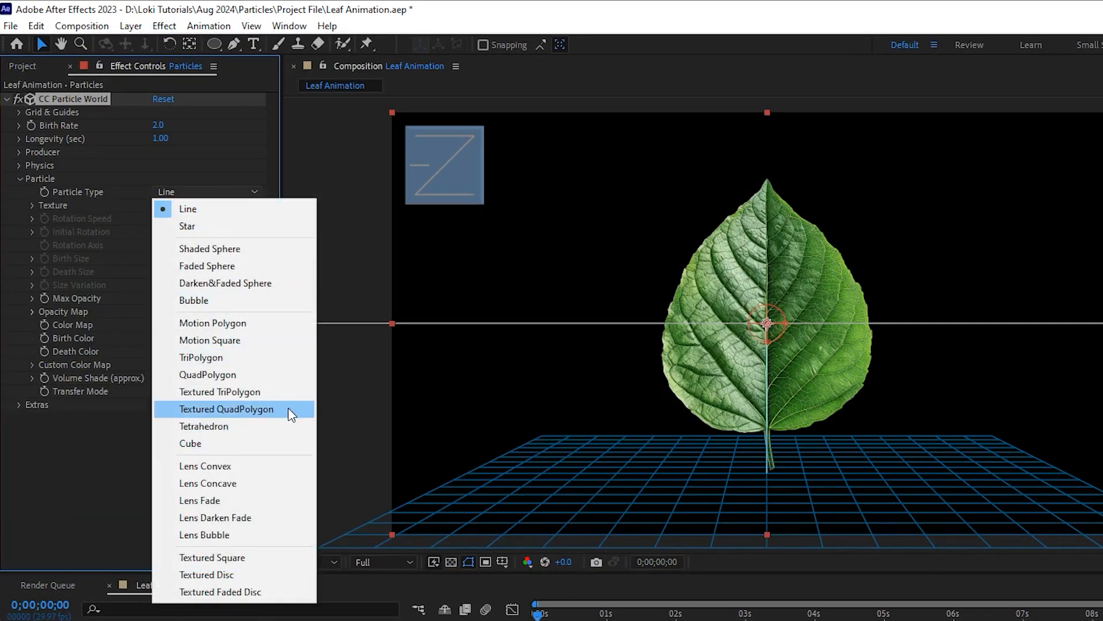
Set Particle Type to Textured QuadPolygon and pick the leaf texture layer.
left_click(227, 409)
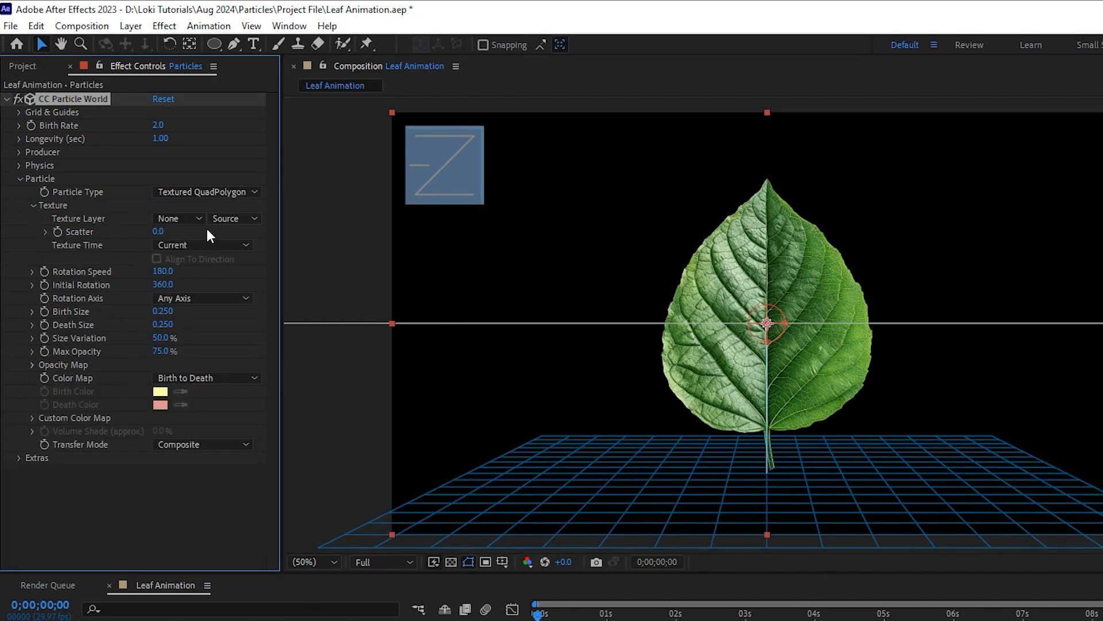
left_click(176, 219)
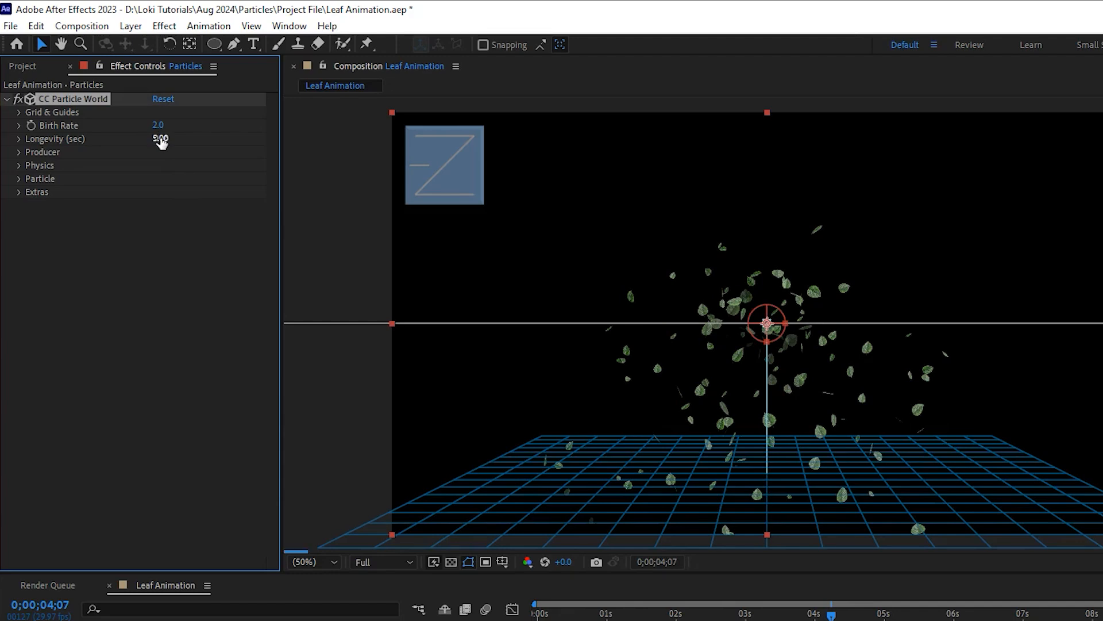
Expand the Producer settings and enter a negative emitter Position Y value.
left_click(19, 151)
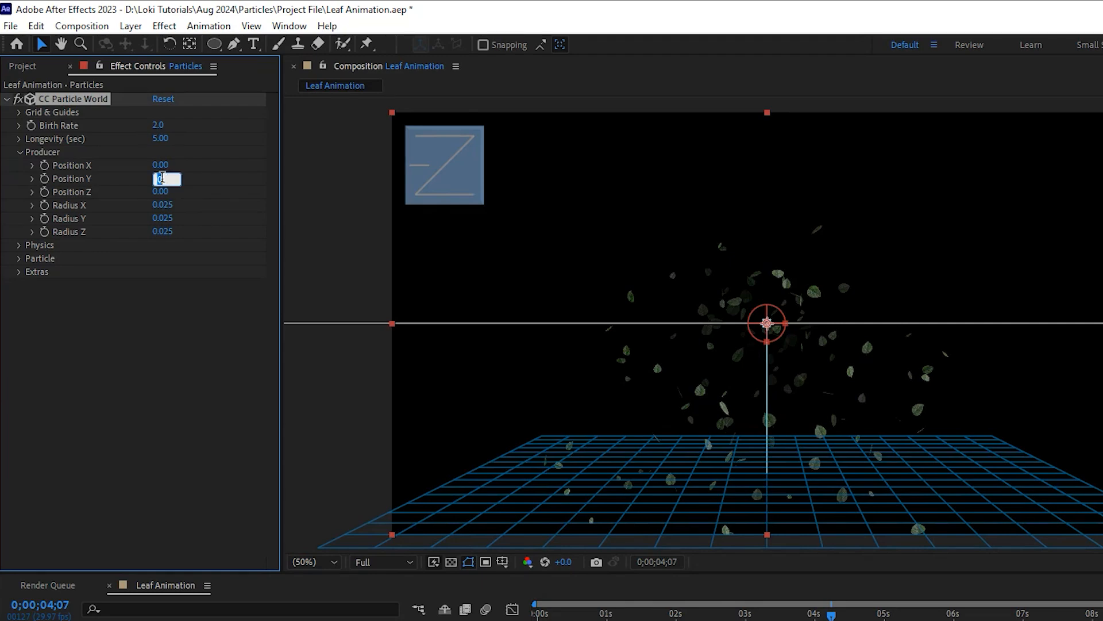
type("-1.00")
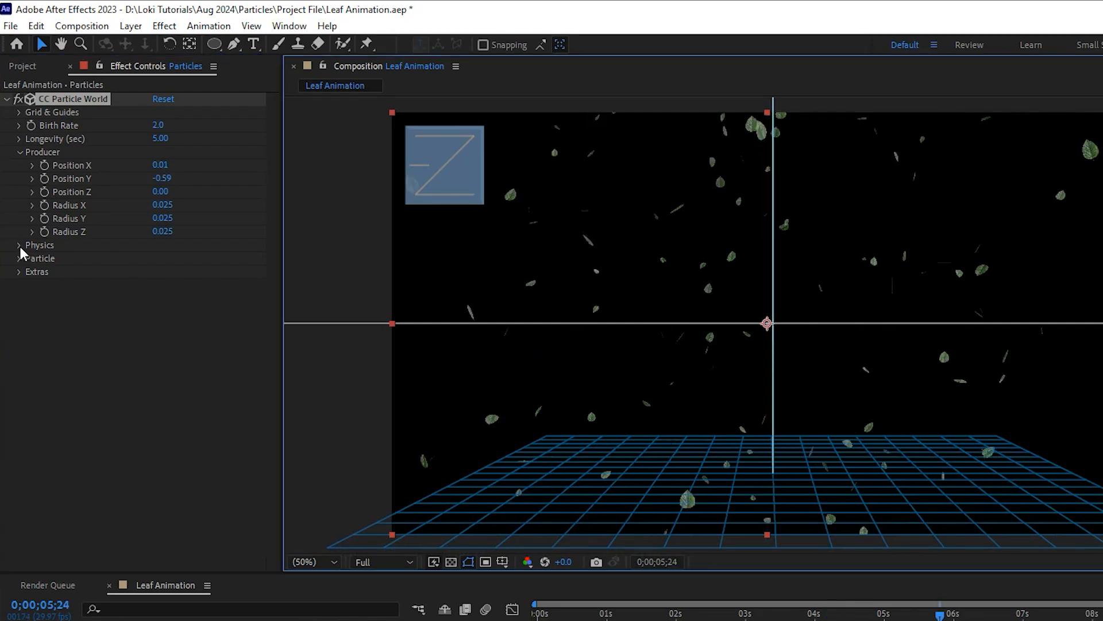
left_click(19, 245)
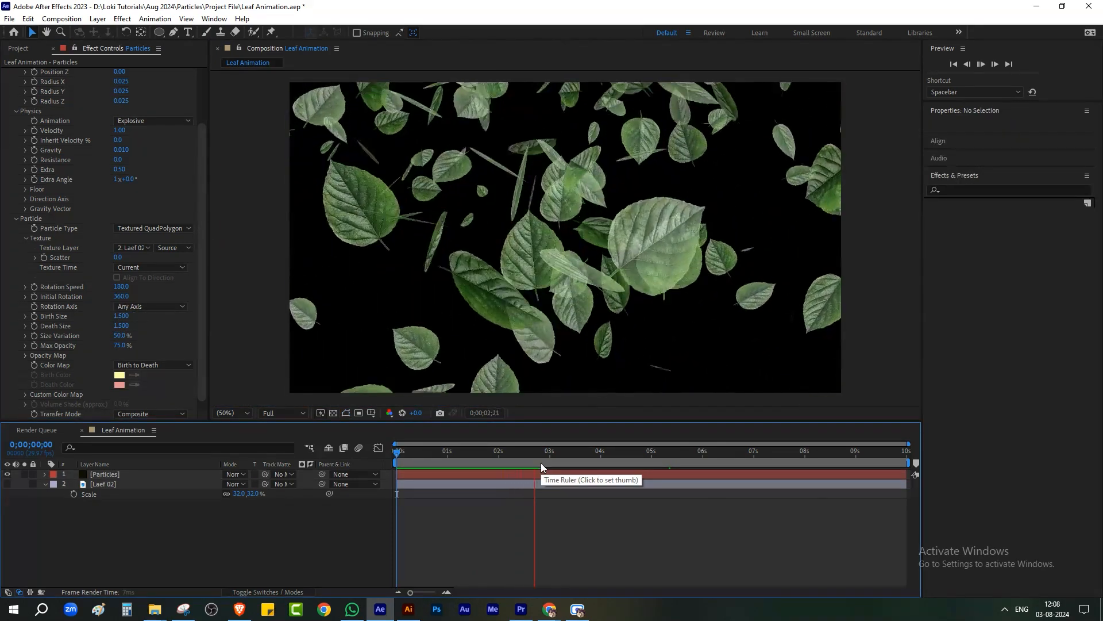
Jump to a frame near 3 seconds and select the Particles layer.
left_click(542, 451)
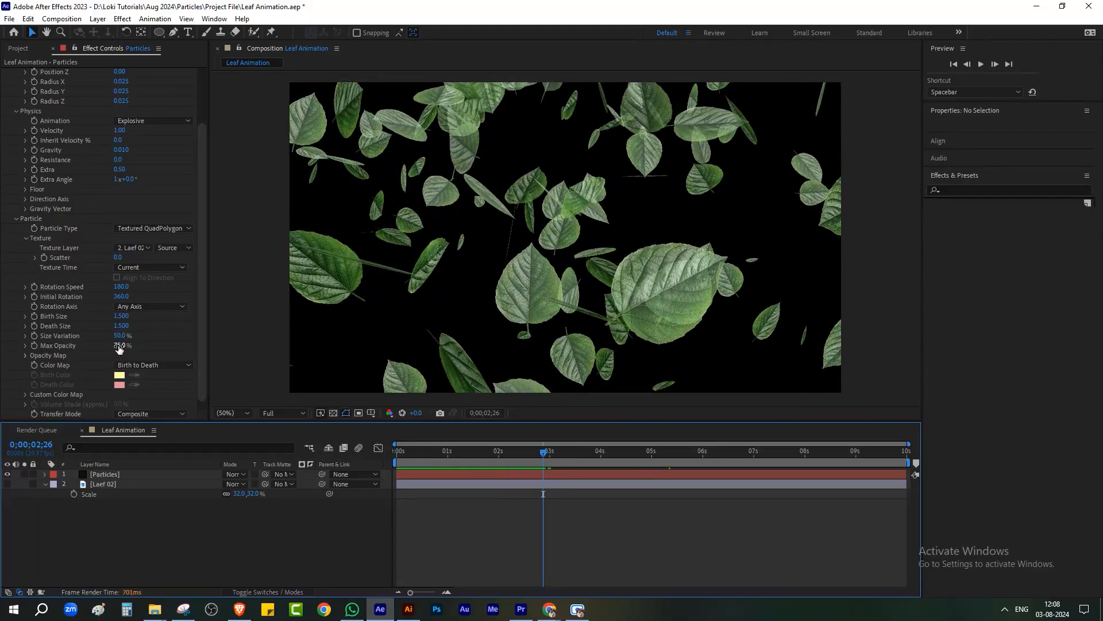
left_click(104, 473)
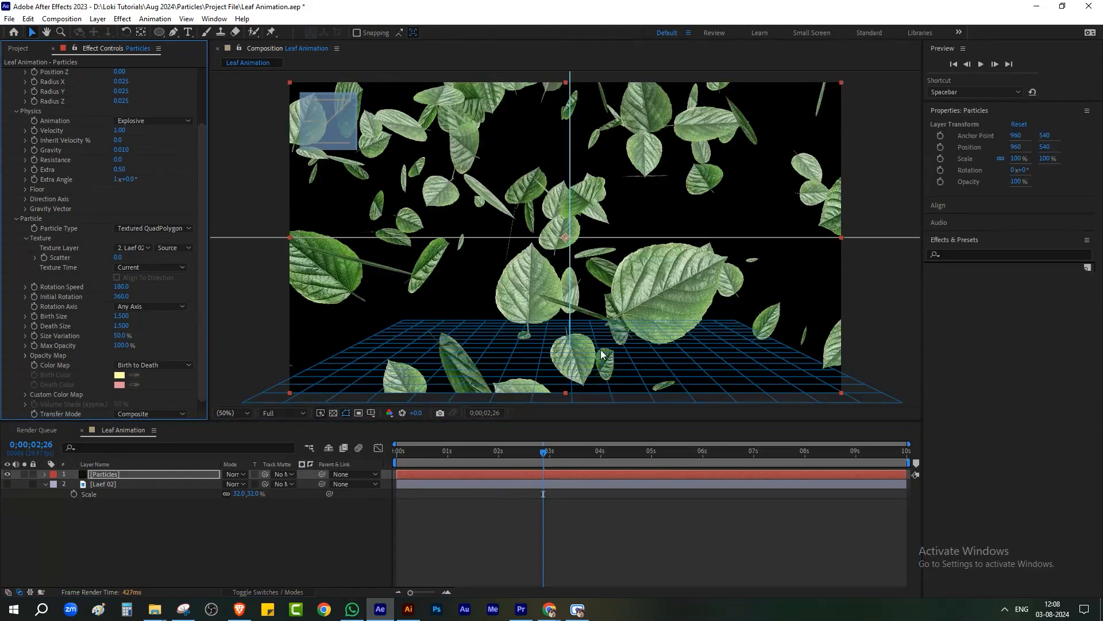